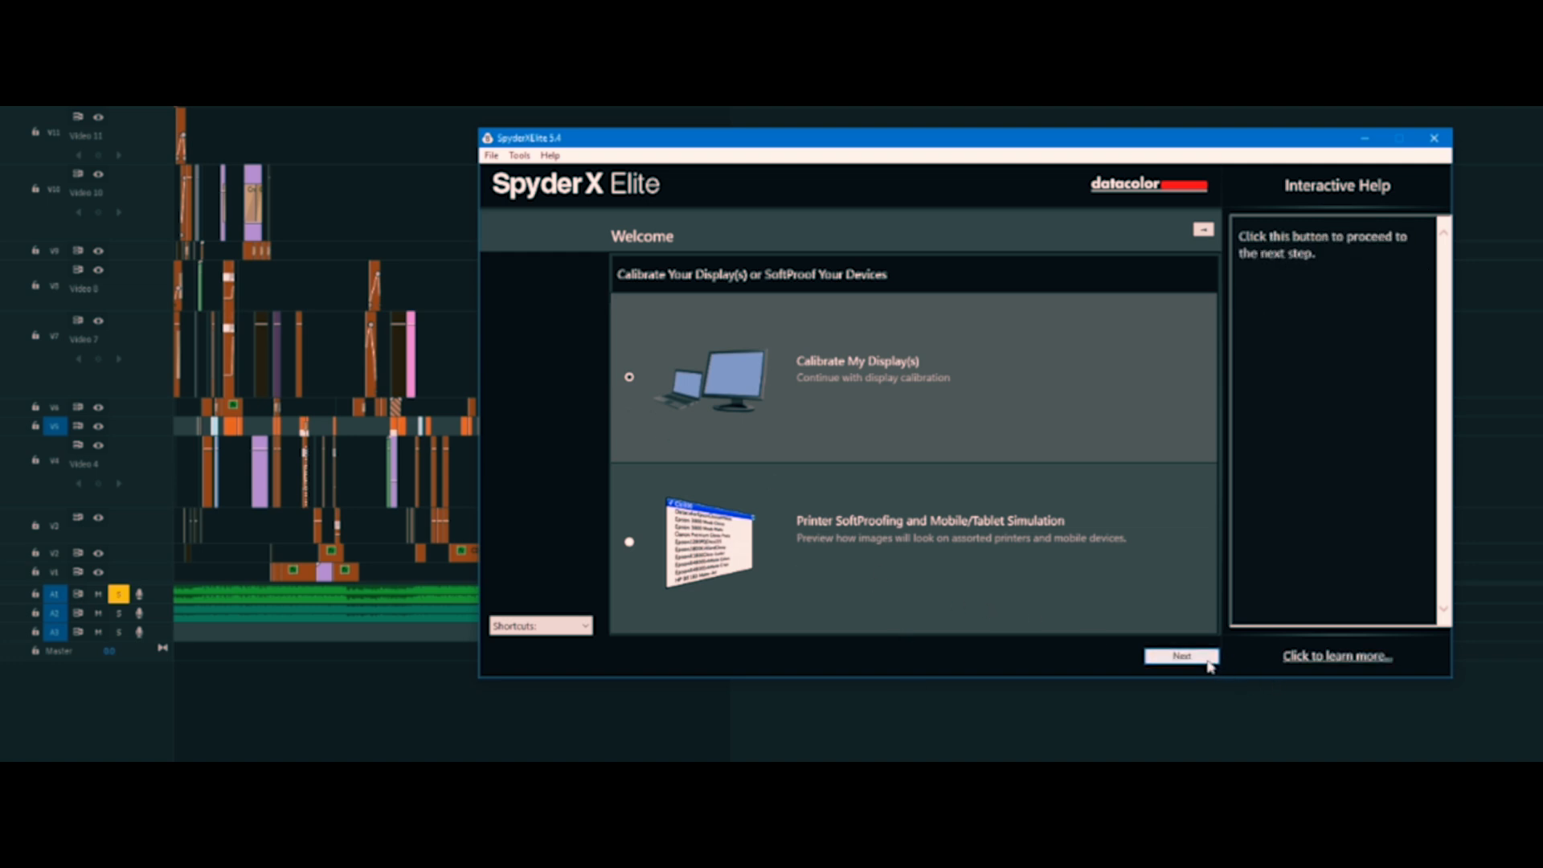
# Continue from Calibrate My Display(s) to the pre-calibration checklist for warm-up, lighting and sensor.
pyautogui.click(1182, 656)
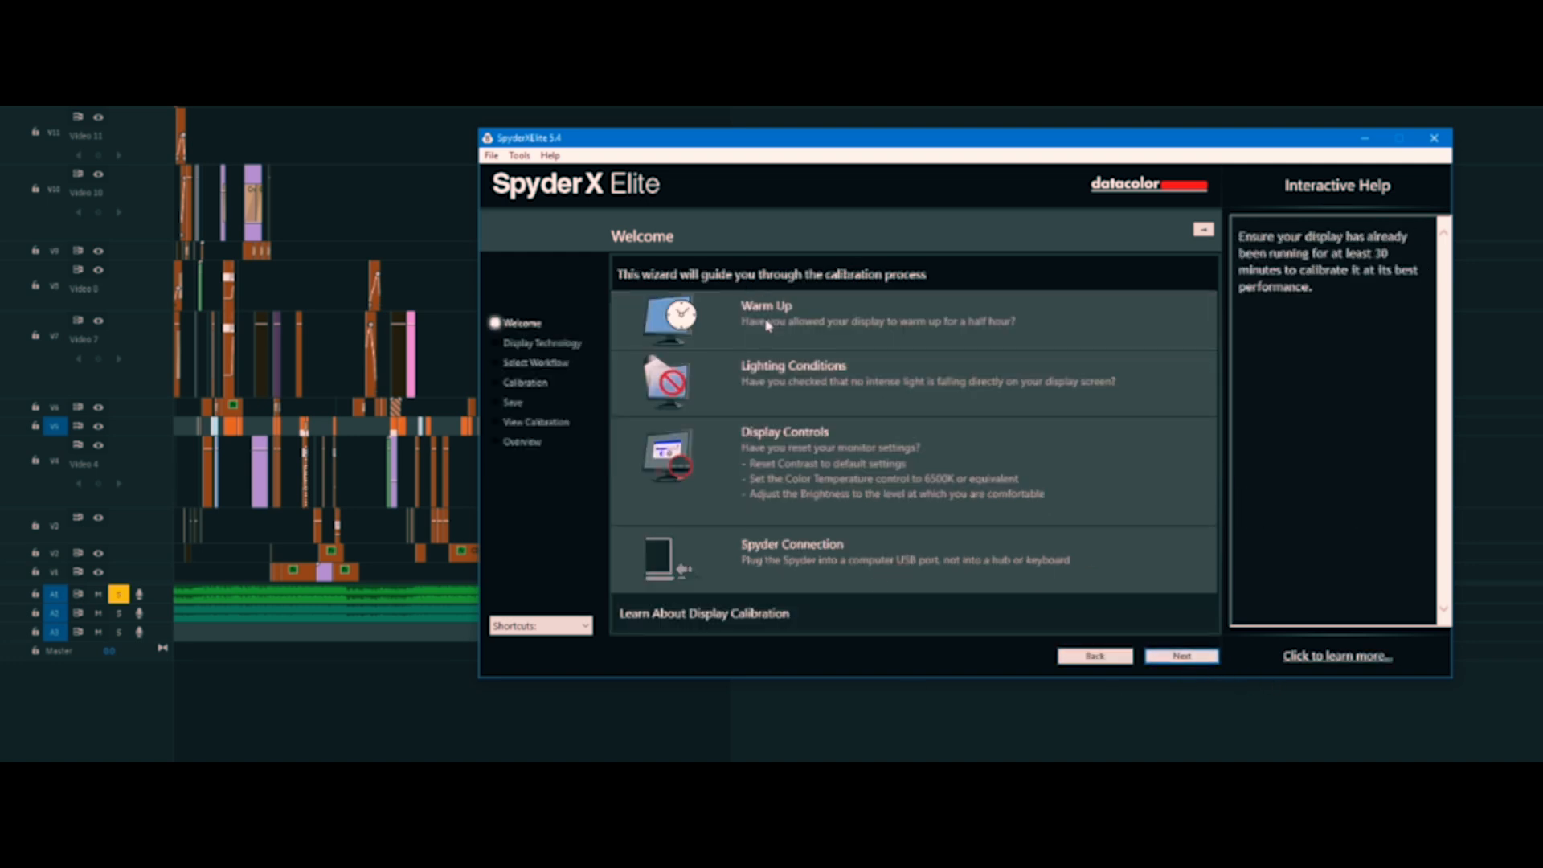
pyautogui.moveTo(776, 391)
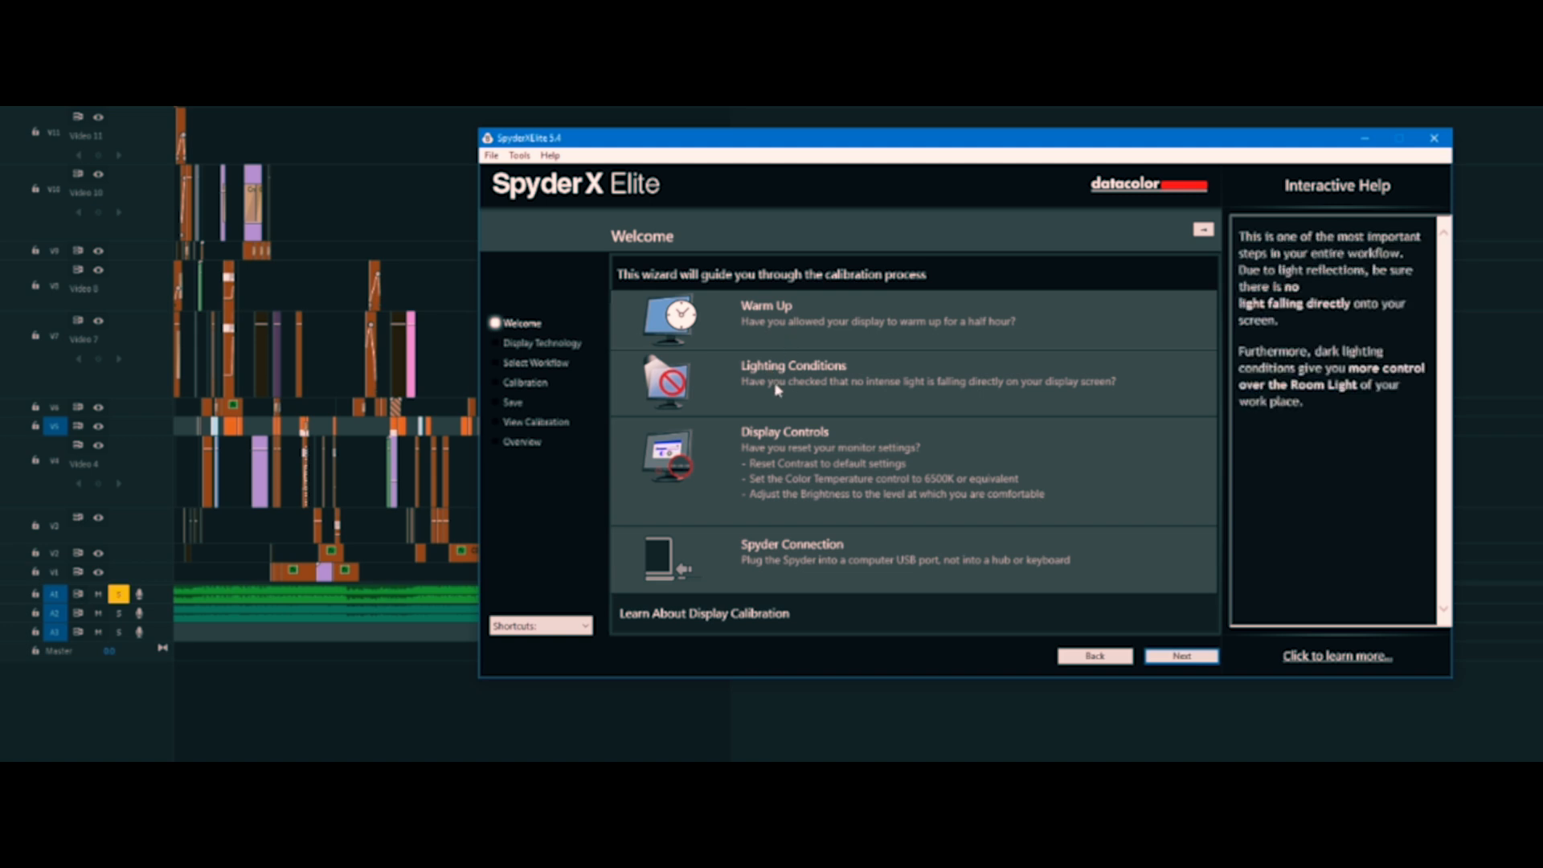
pyautogui.moveTo(778, 386)
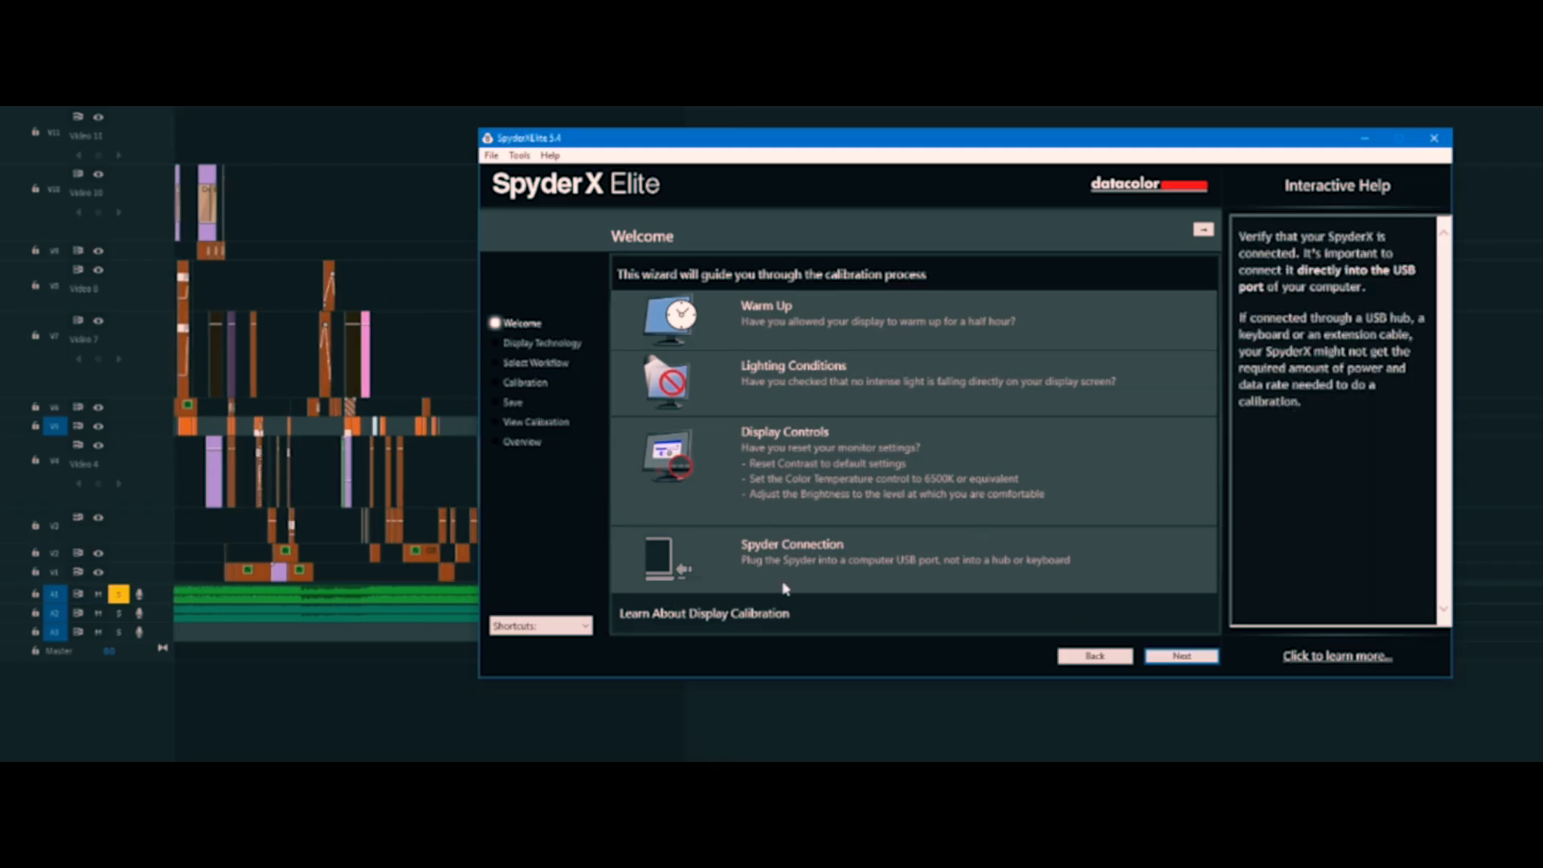
pyautogui.moveTo(857, 595)
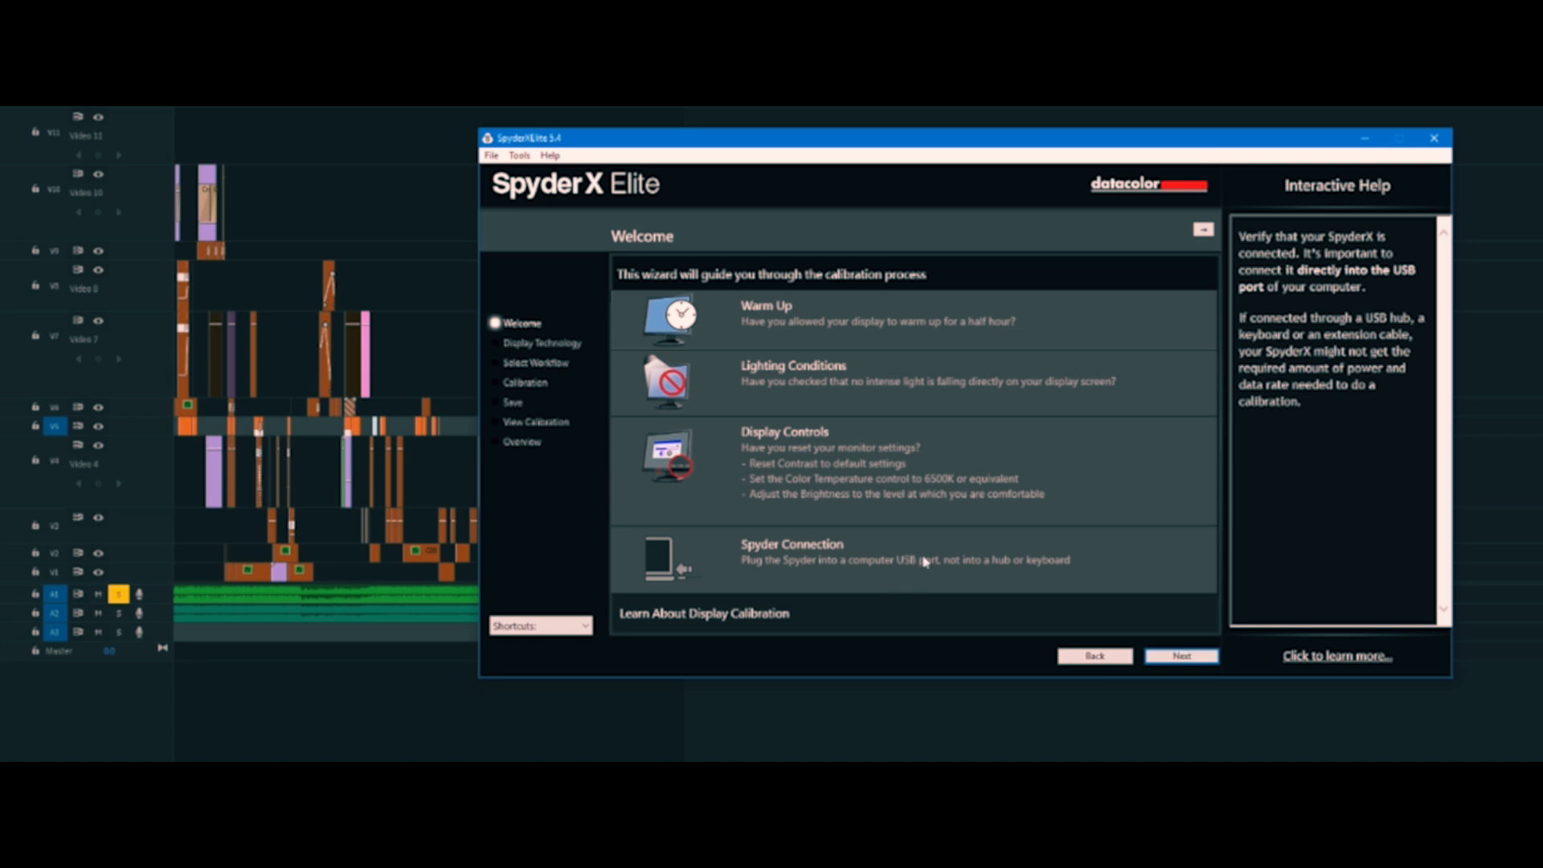
# Advance to the Display Technology page, keeping Standard LED as the backlight type.
pyautogui.click(1181, 655)
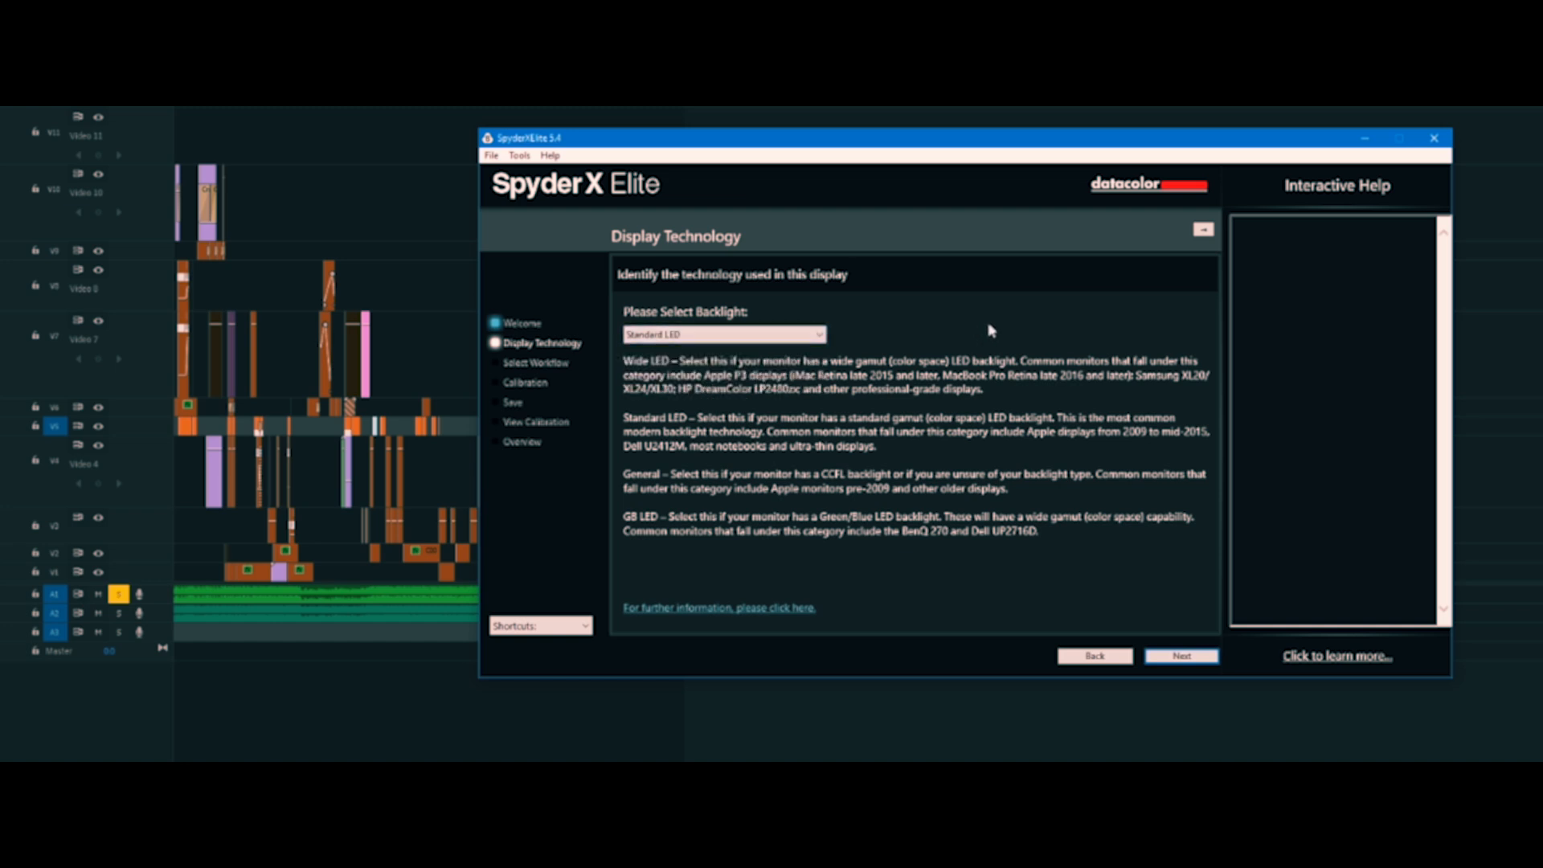
pyautogui.moveTo(965, 344)
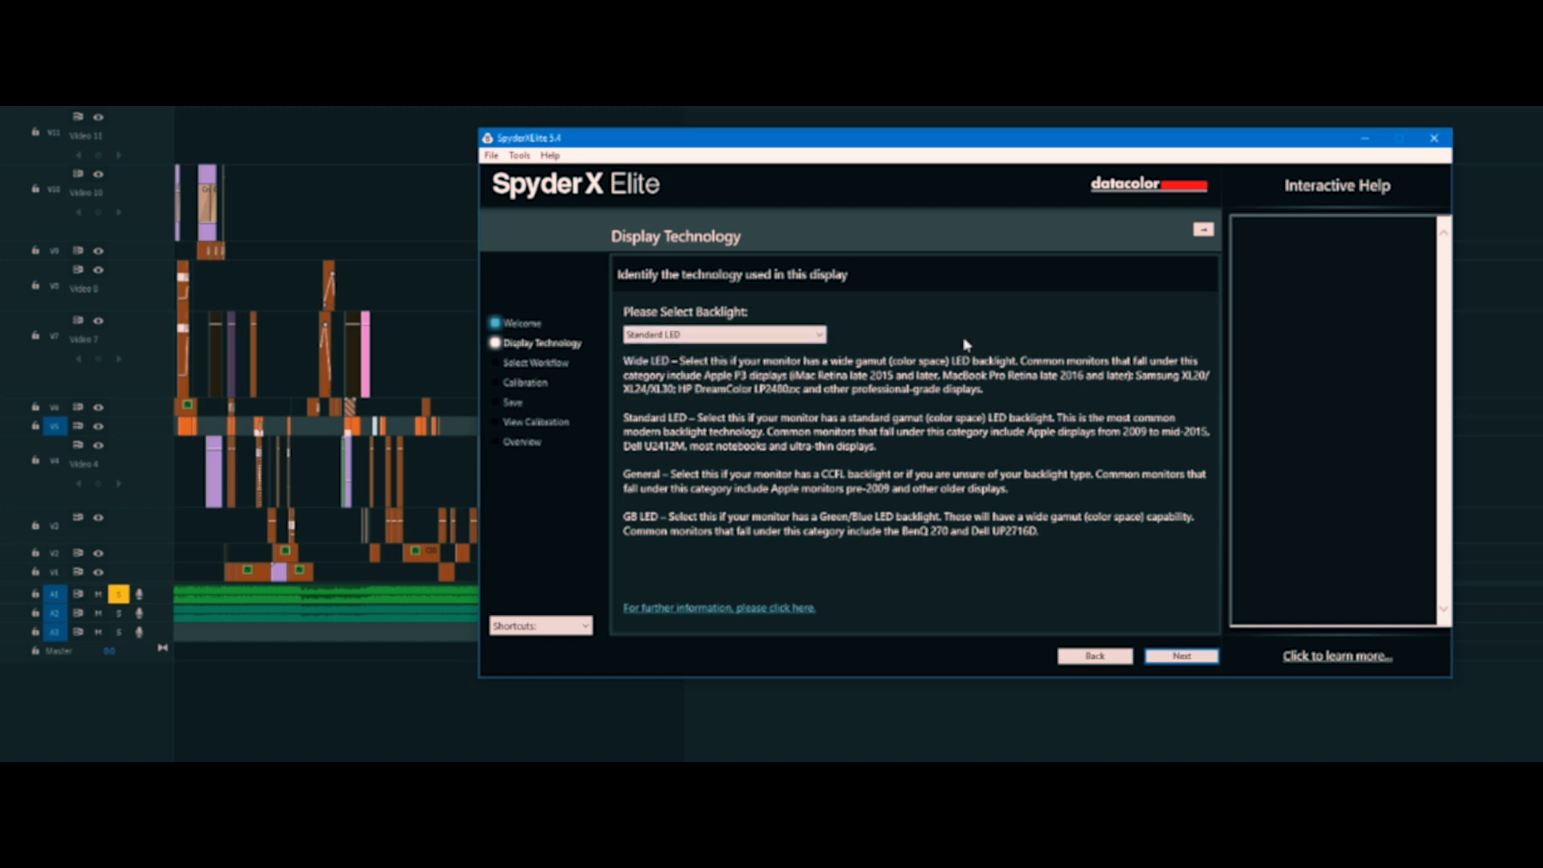
pyautogui.moveTo(1023, 343)
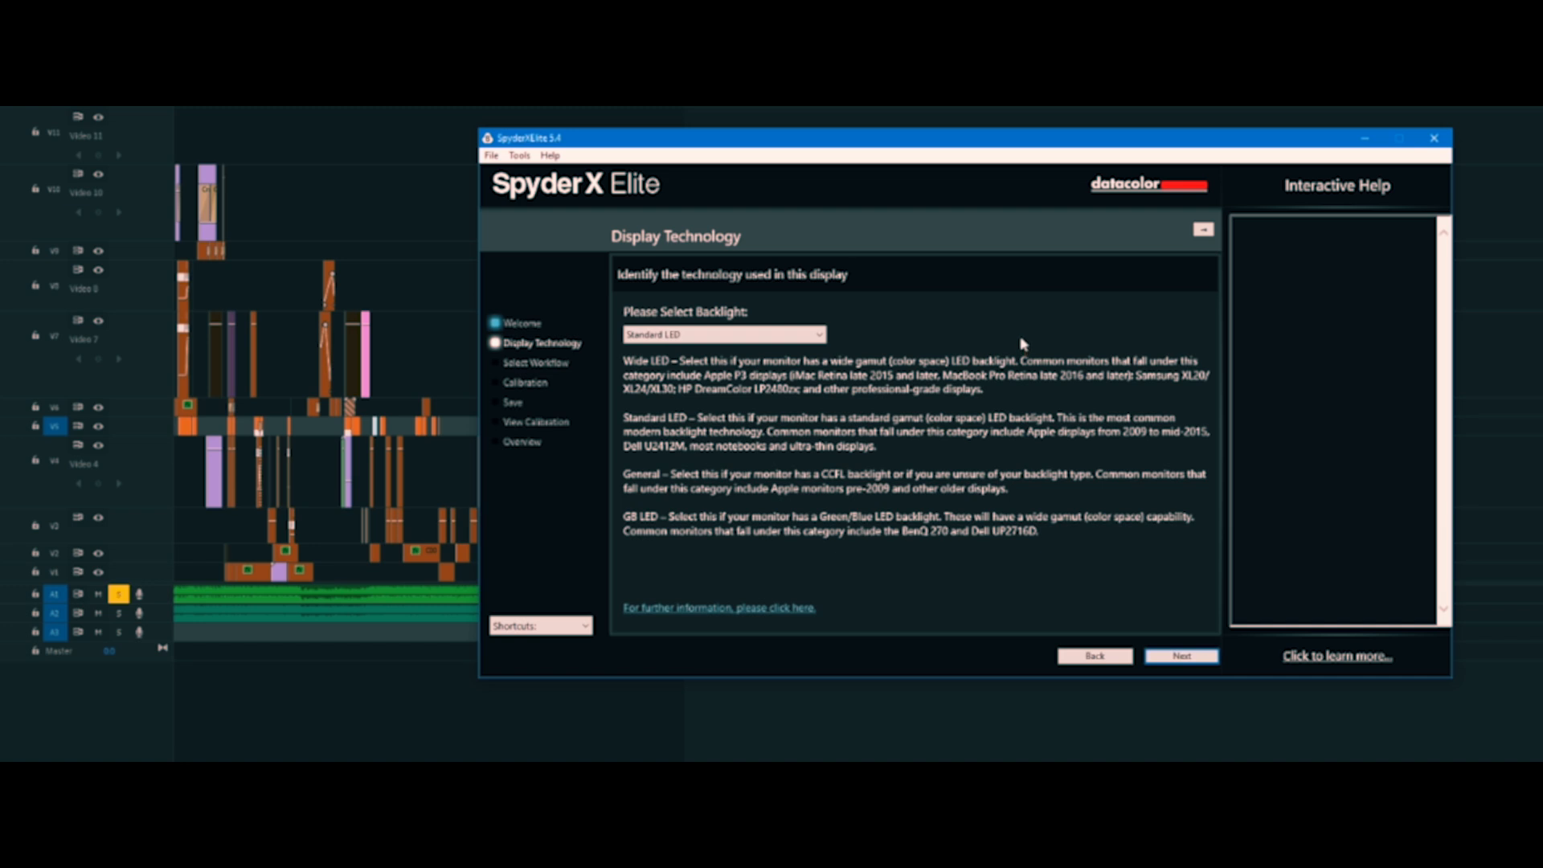
pyautogui.moveTo(1006, 384)
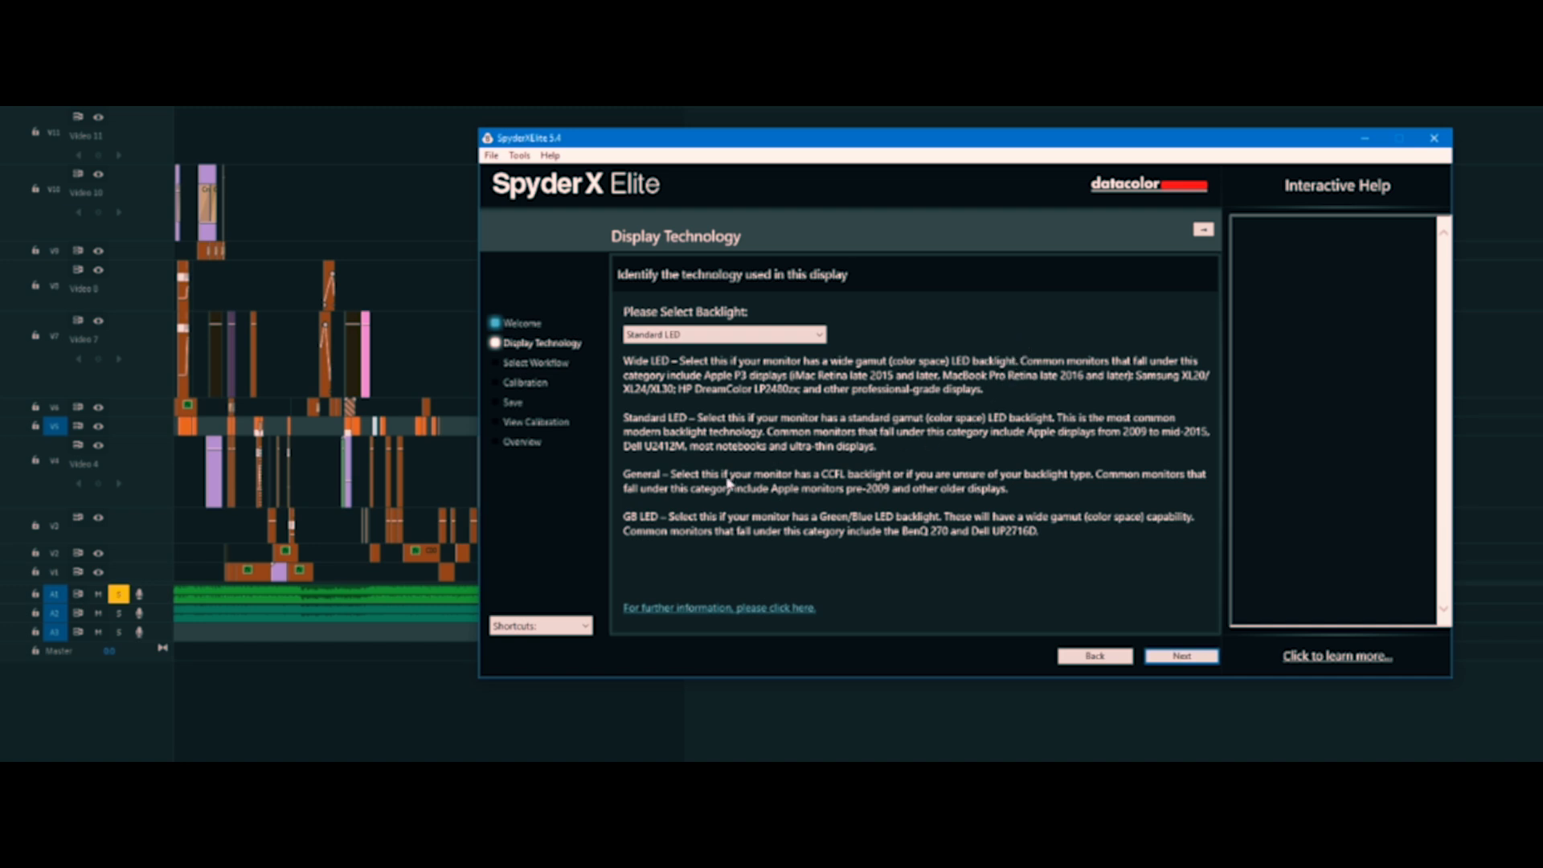
pyautogui.moveTo(741, 544)
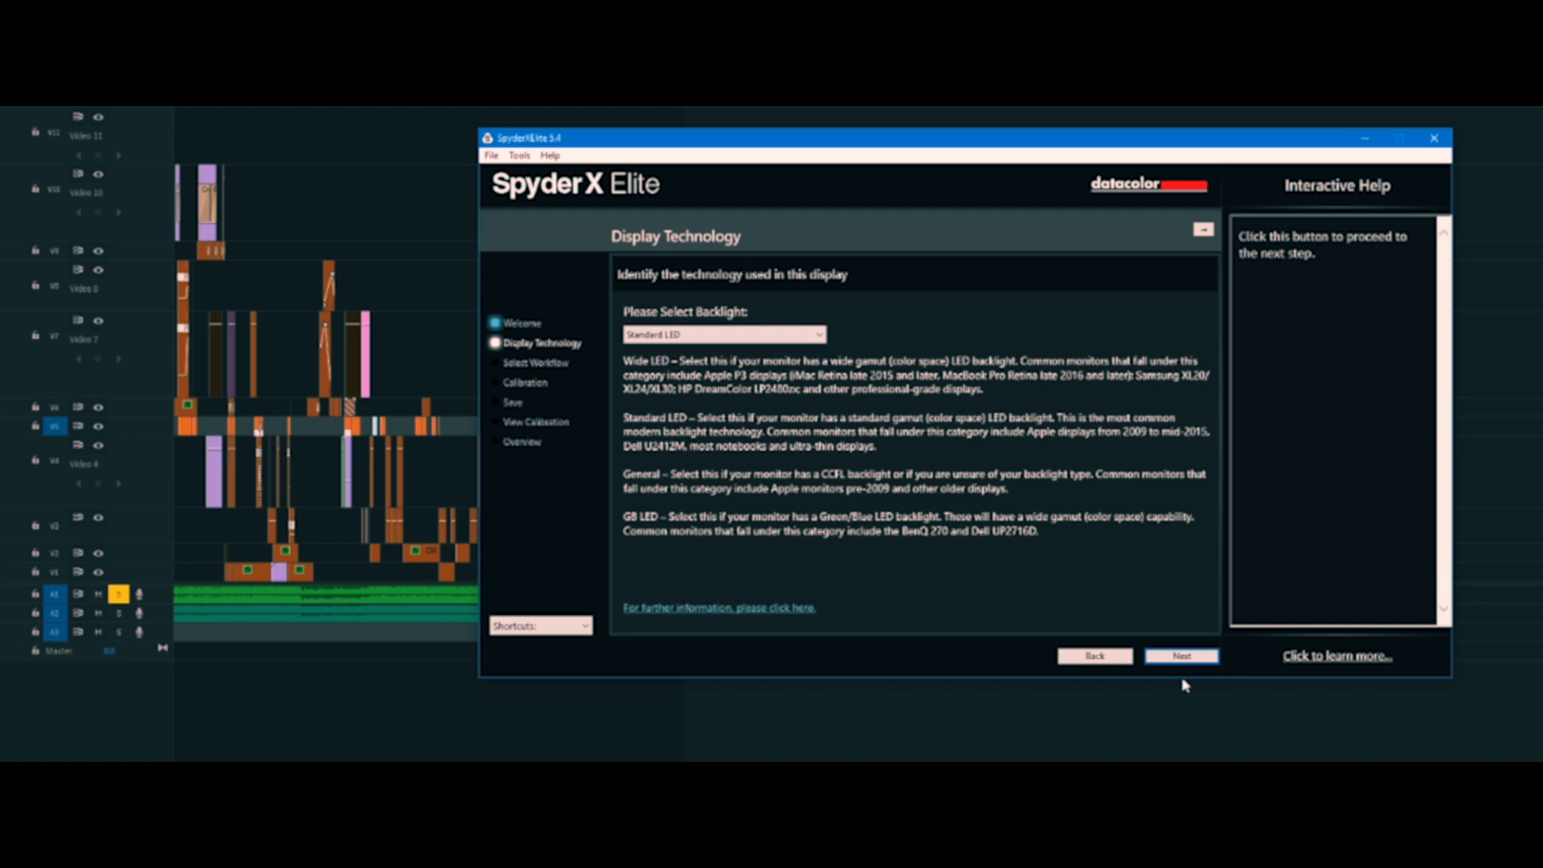
# Advance to Select Workflow, keeping Step-by-step Assistant as the calibration mode.
pyautogui.click(1181, 655)
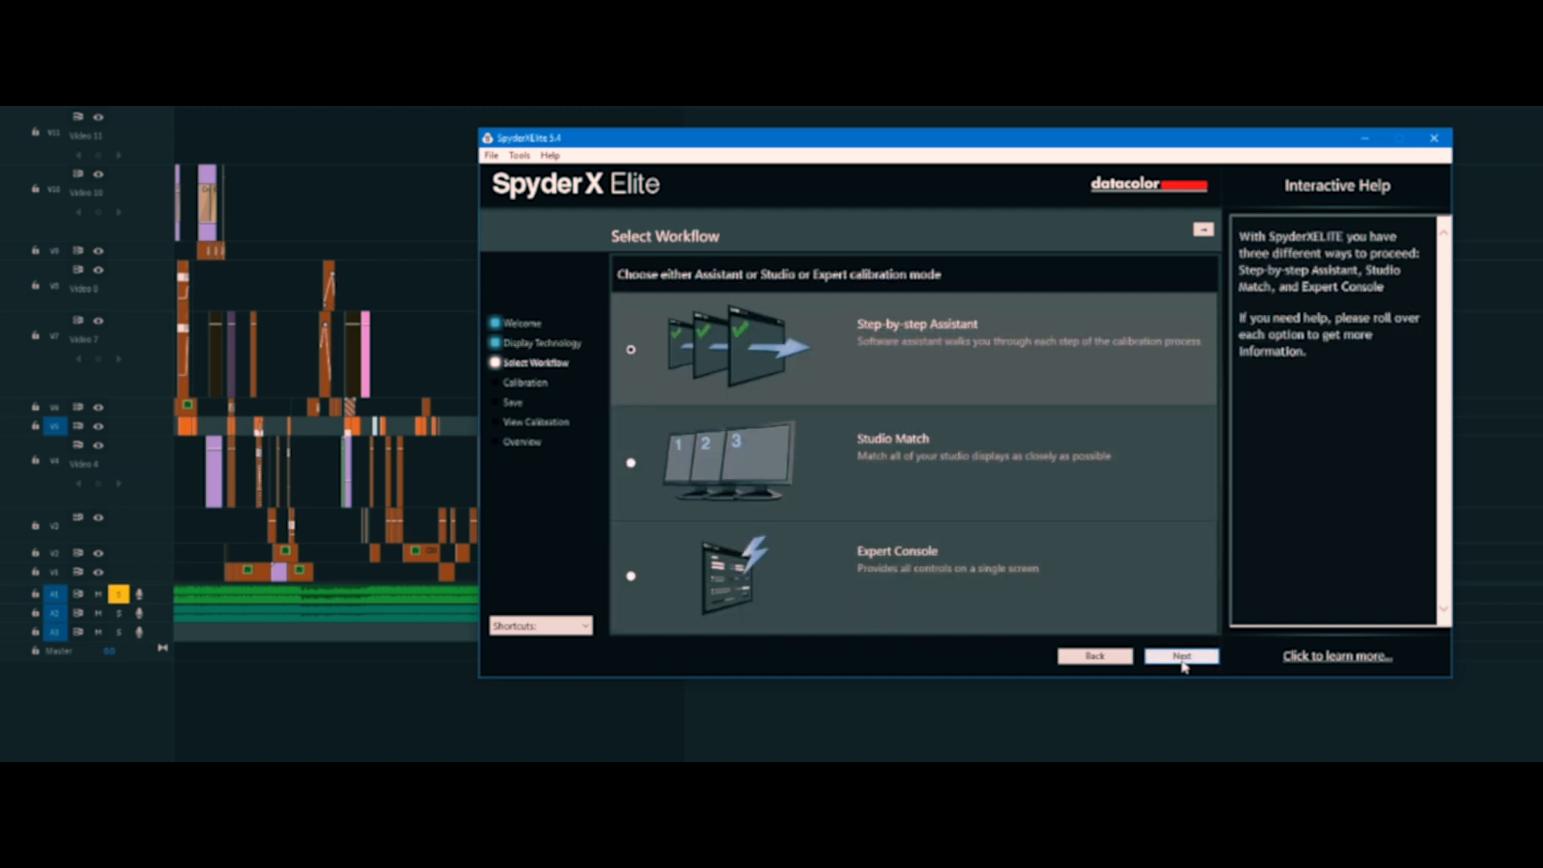
pyautogui.moveTo(856, 483)
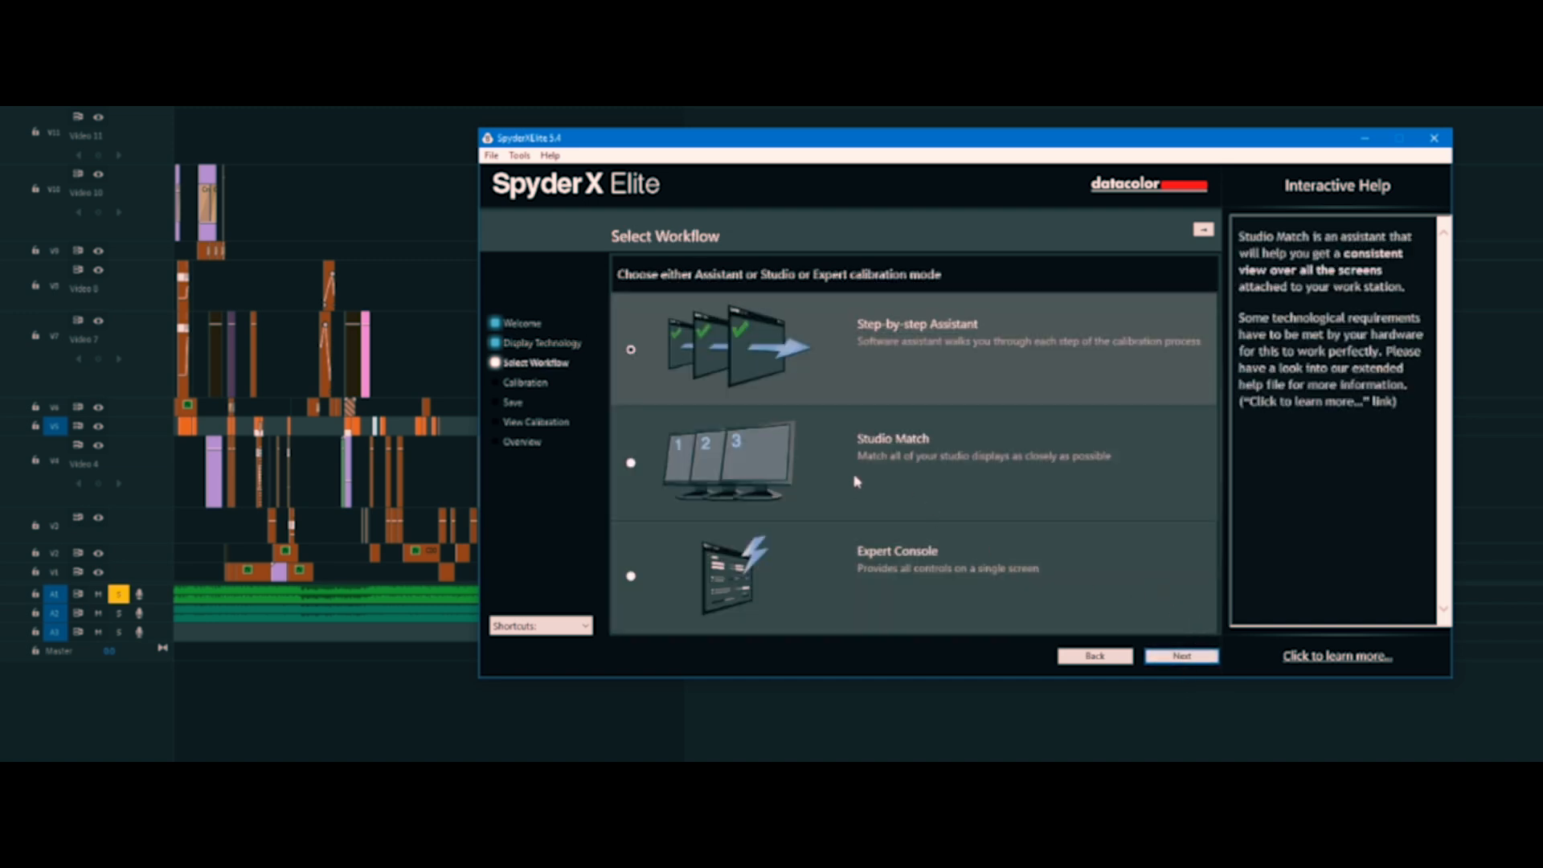
pyautogui.moveTo(932, 499)
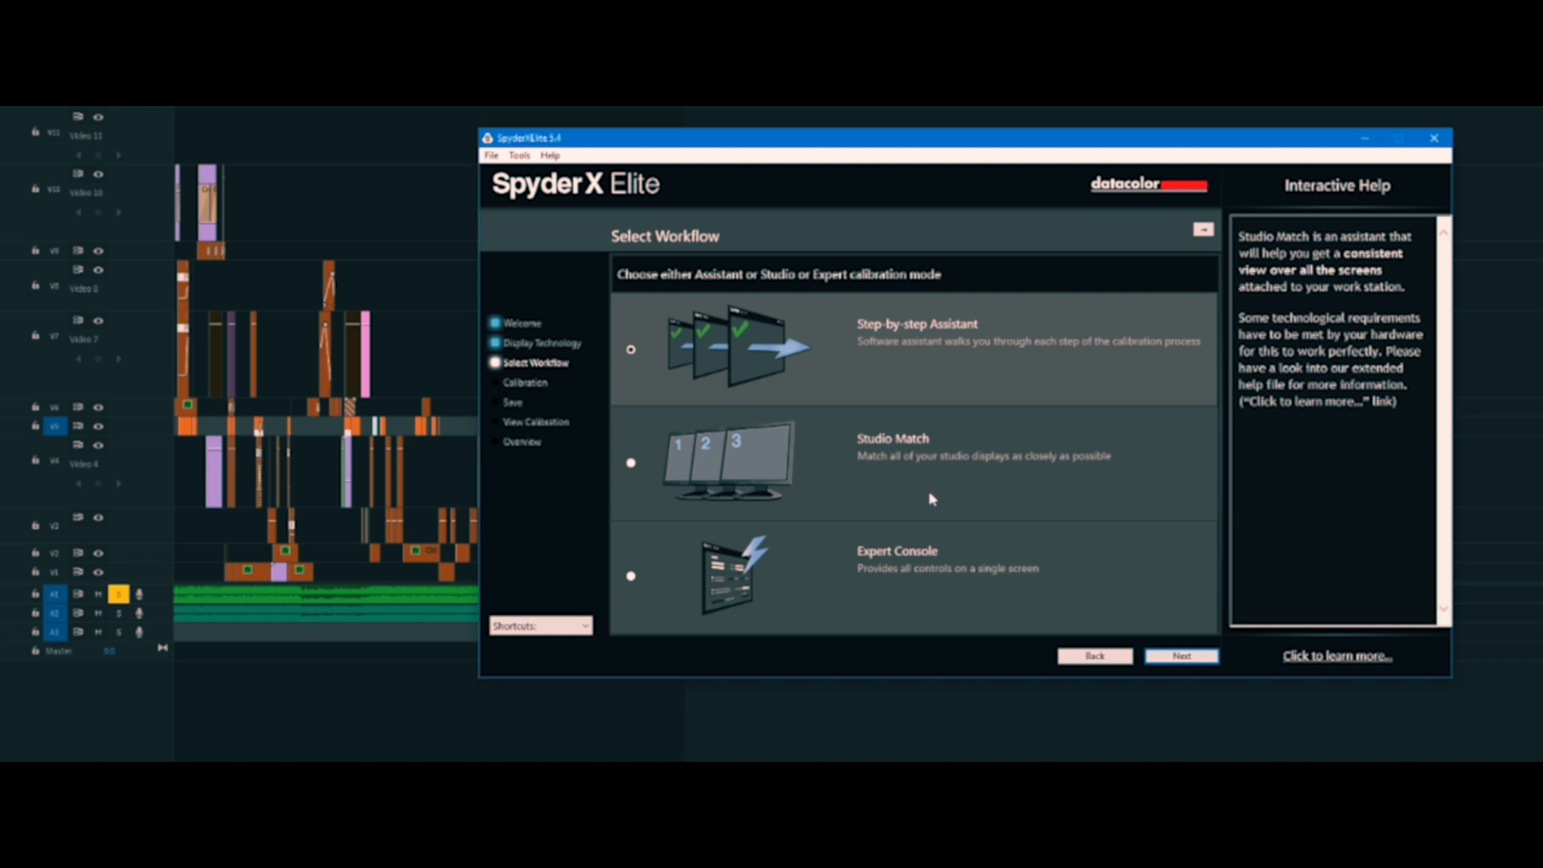
pyautogui.moveTo(951, 578)
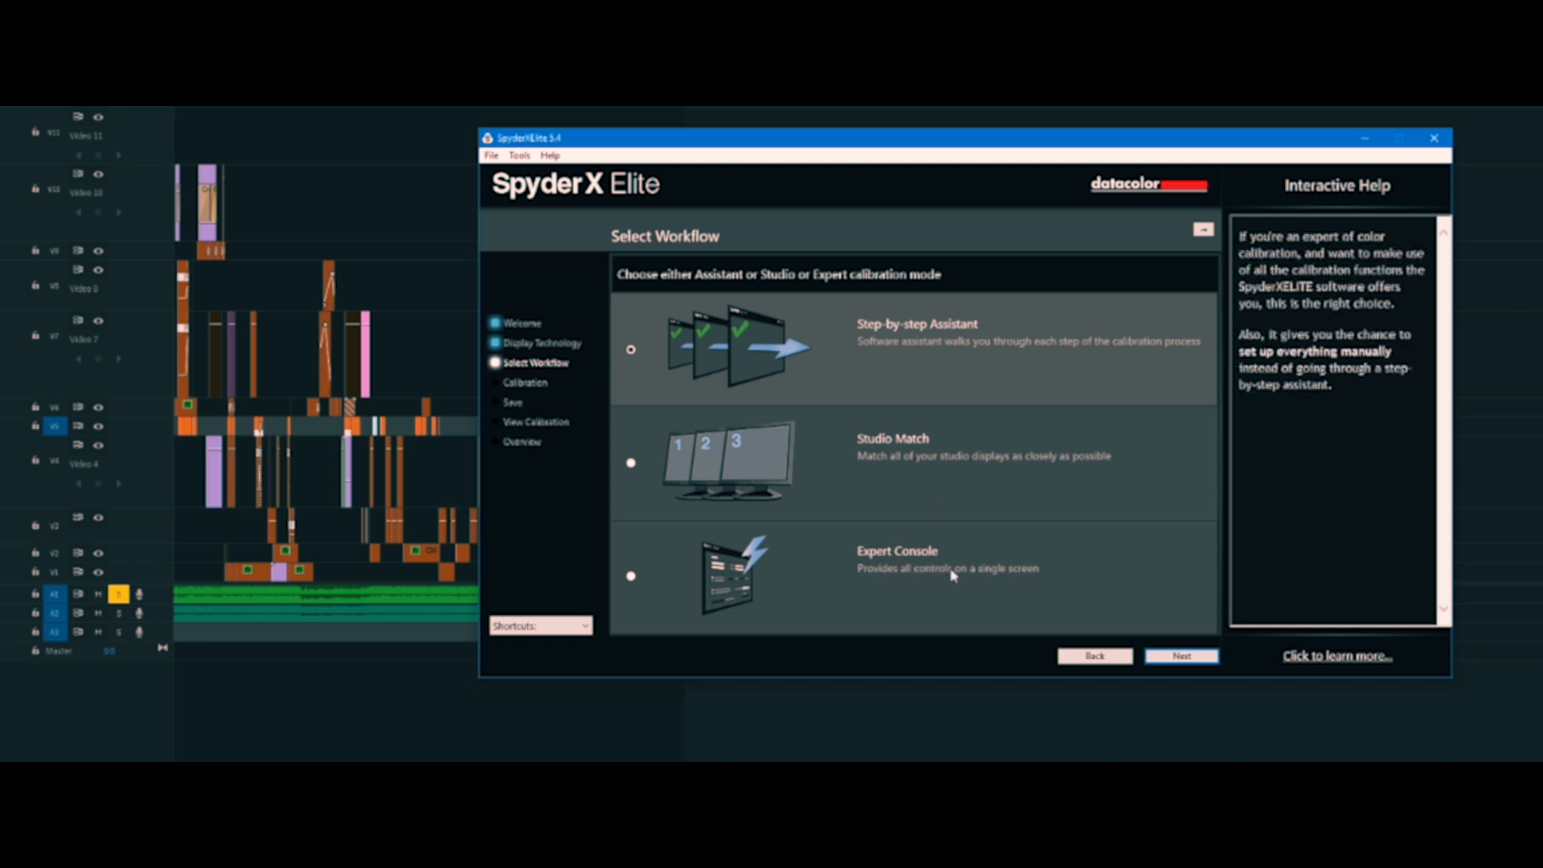
pyautogui.moveTo(1061, 611)
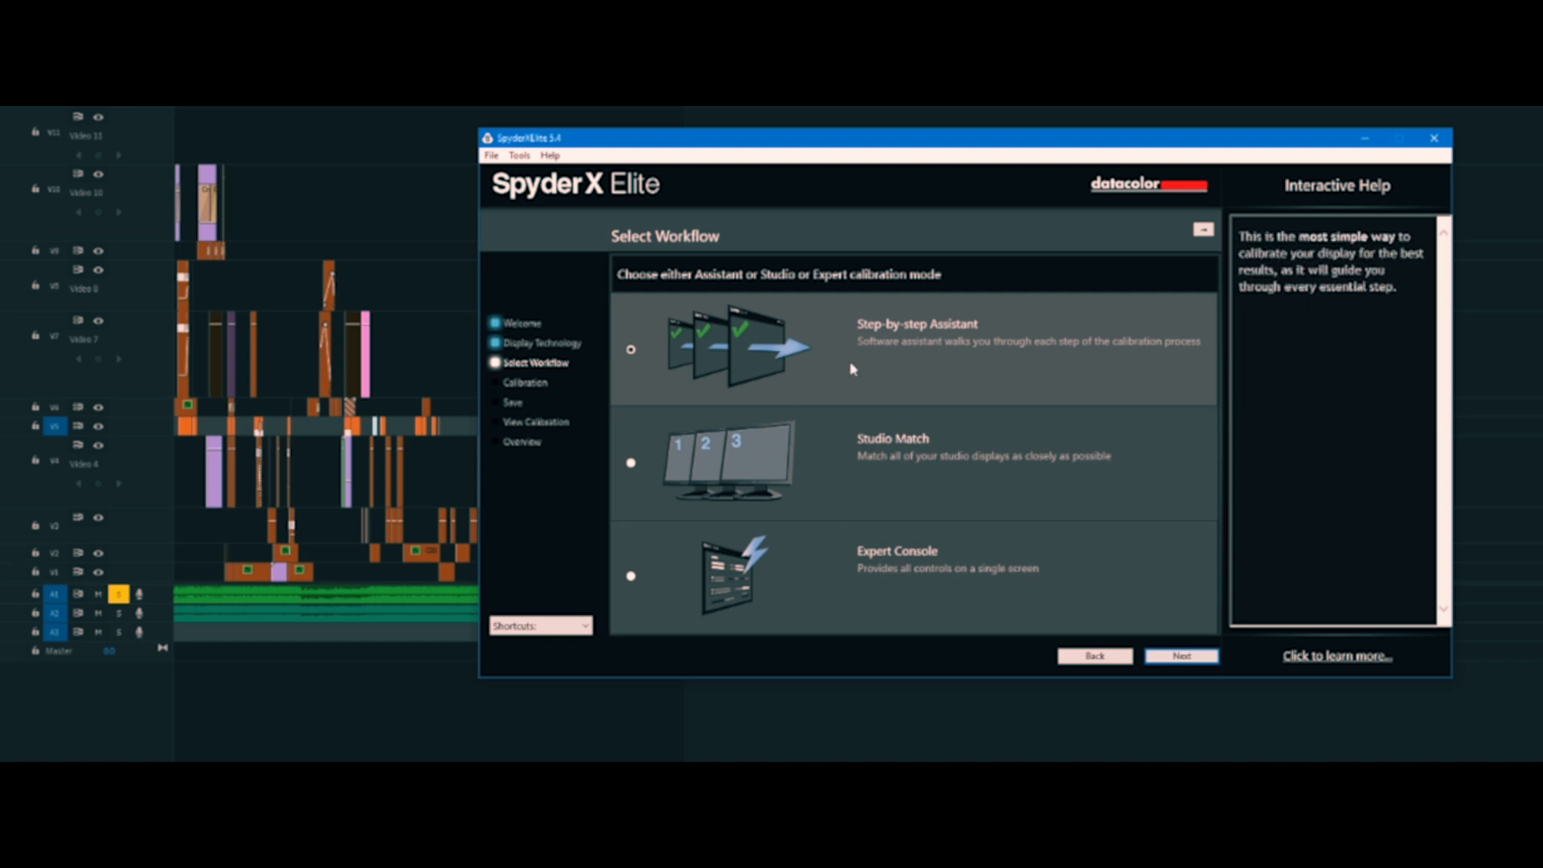
pyautogui.moveTo(918, 385)
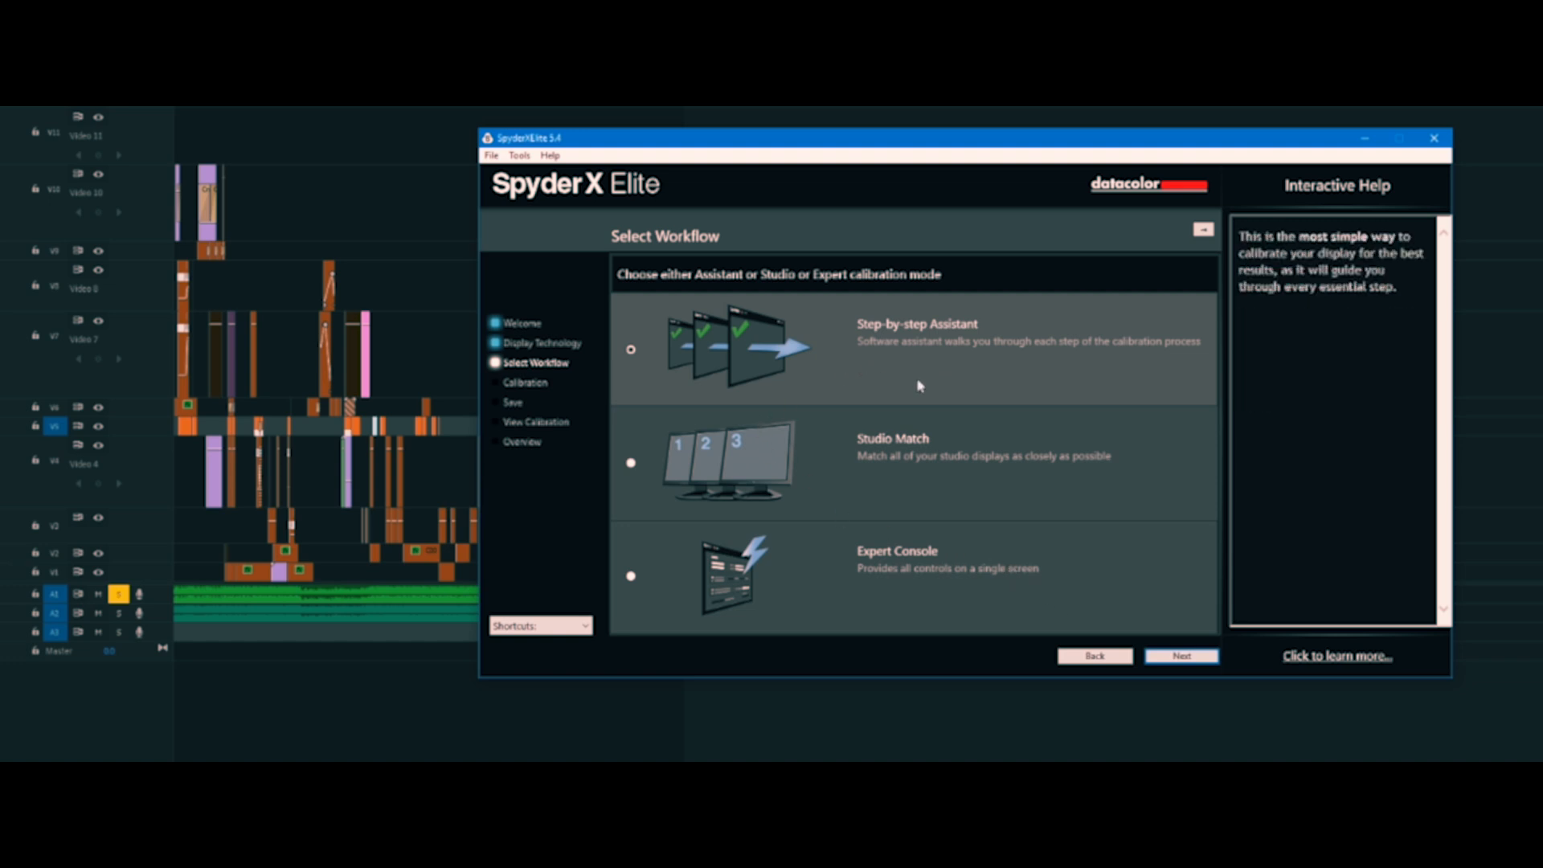
pyautogui.moveTo(1202, 657)
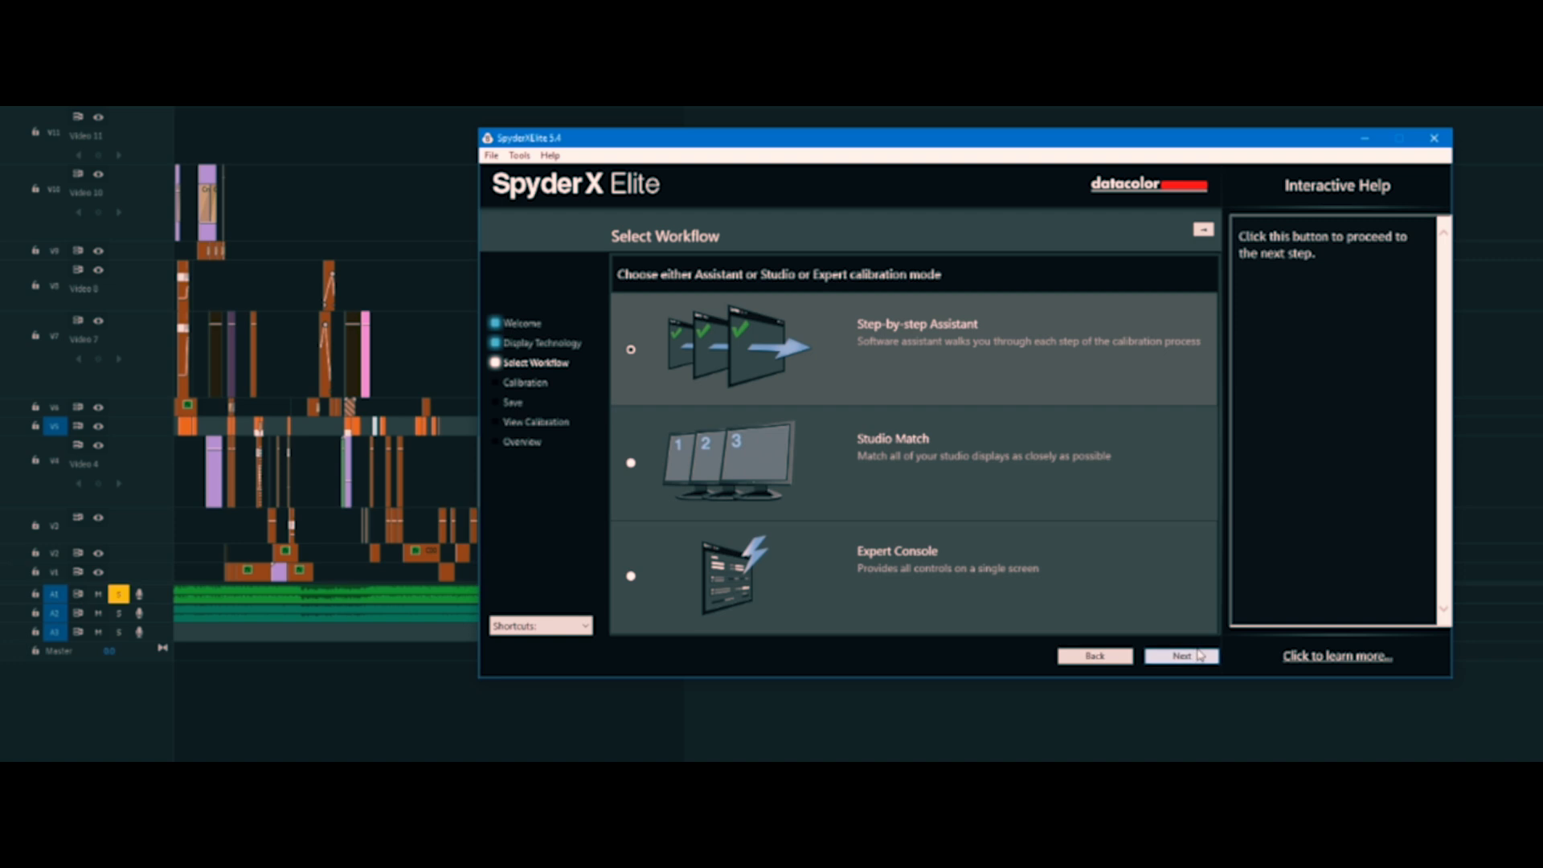
# Advance to Calibration Settings showing FullCAL, Gamma 2.2, 6500K white point and Do Not Adjust brightness.
pyautogui.click(1181, 656)
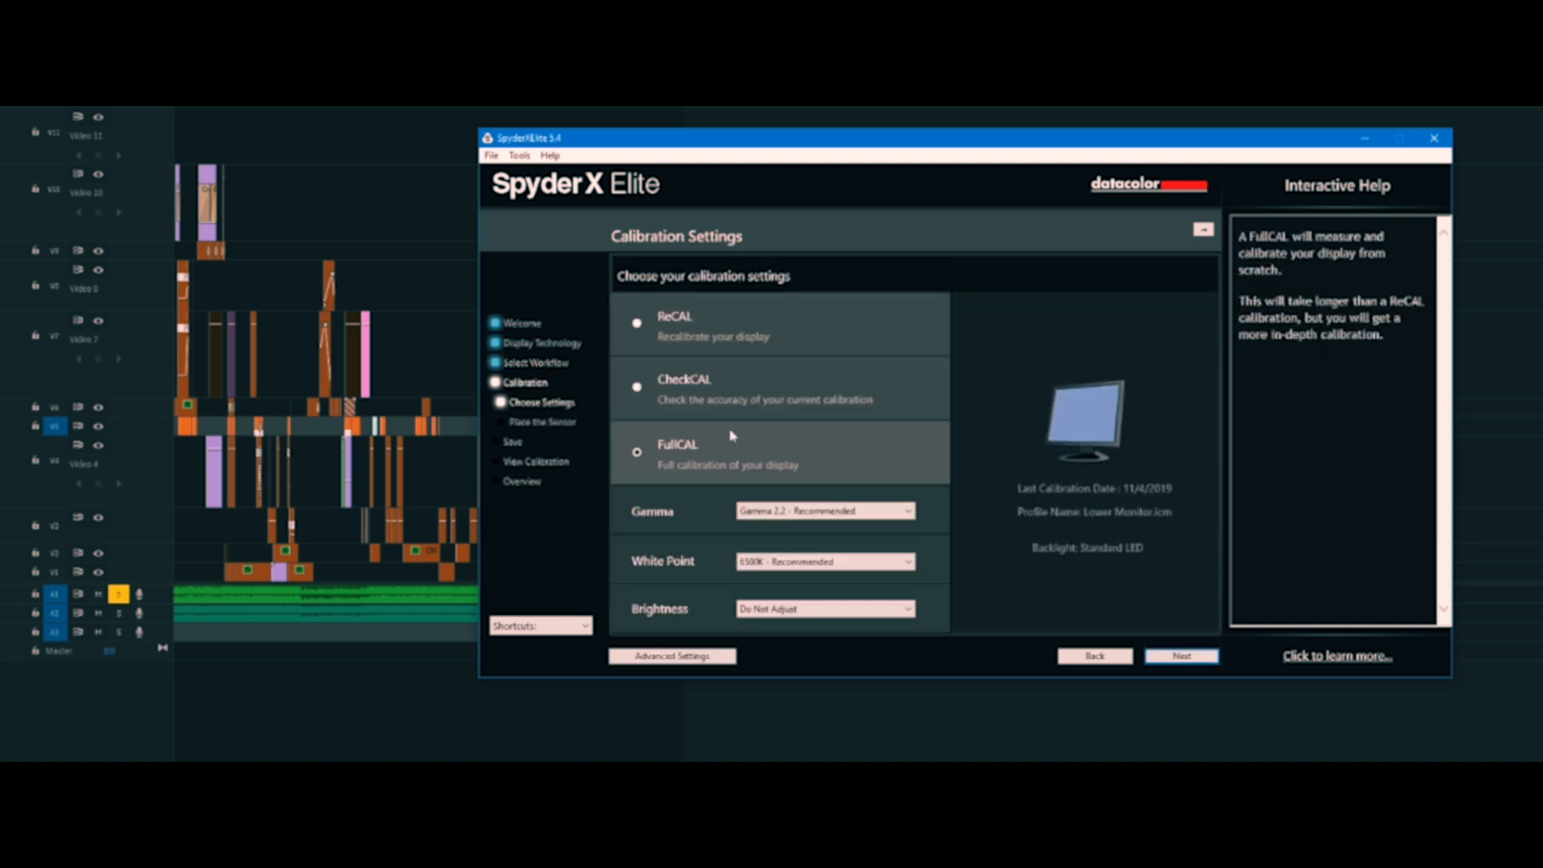
pyautogui.moveTo(765, 420)
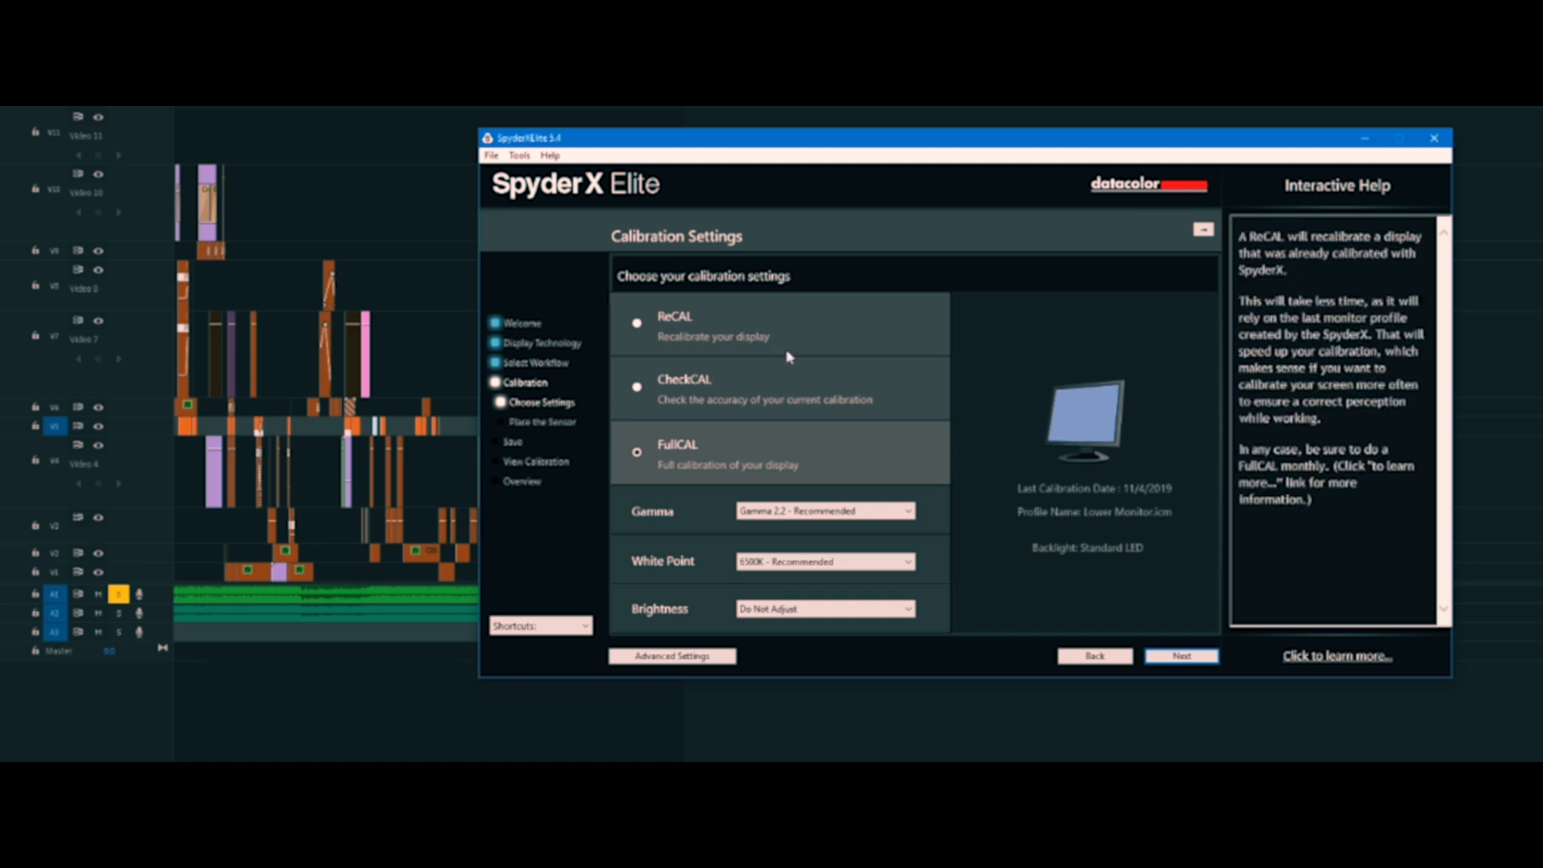
pyautogui.moveTo(803, 350)
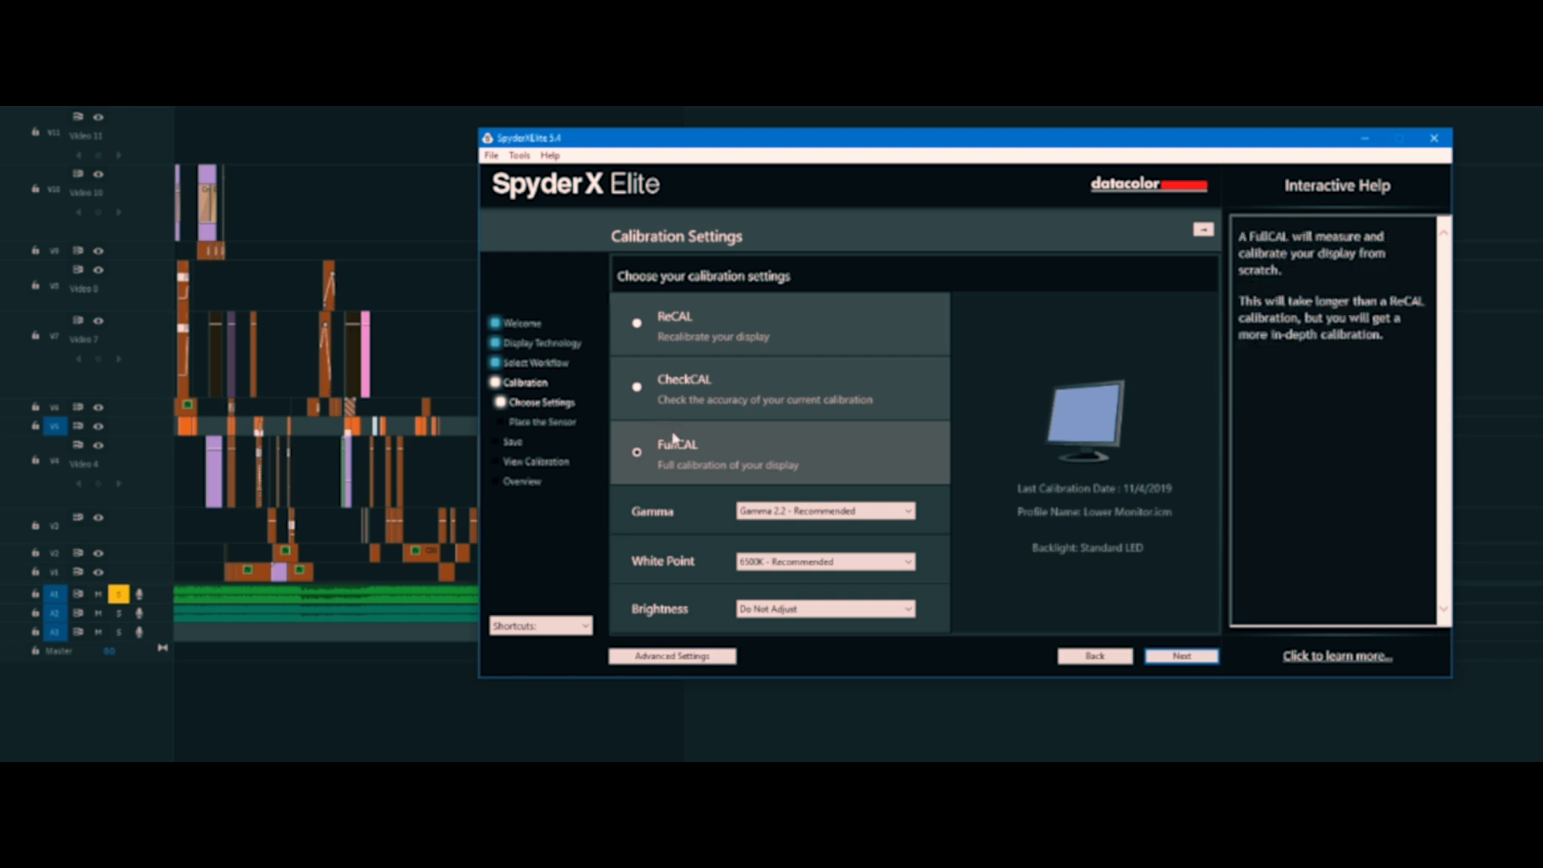
pyautogui.moveTo(707, 538)
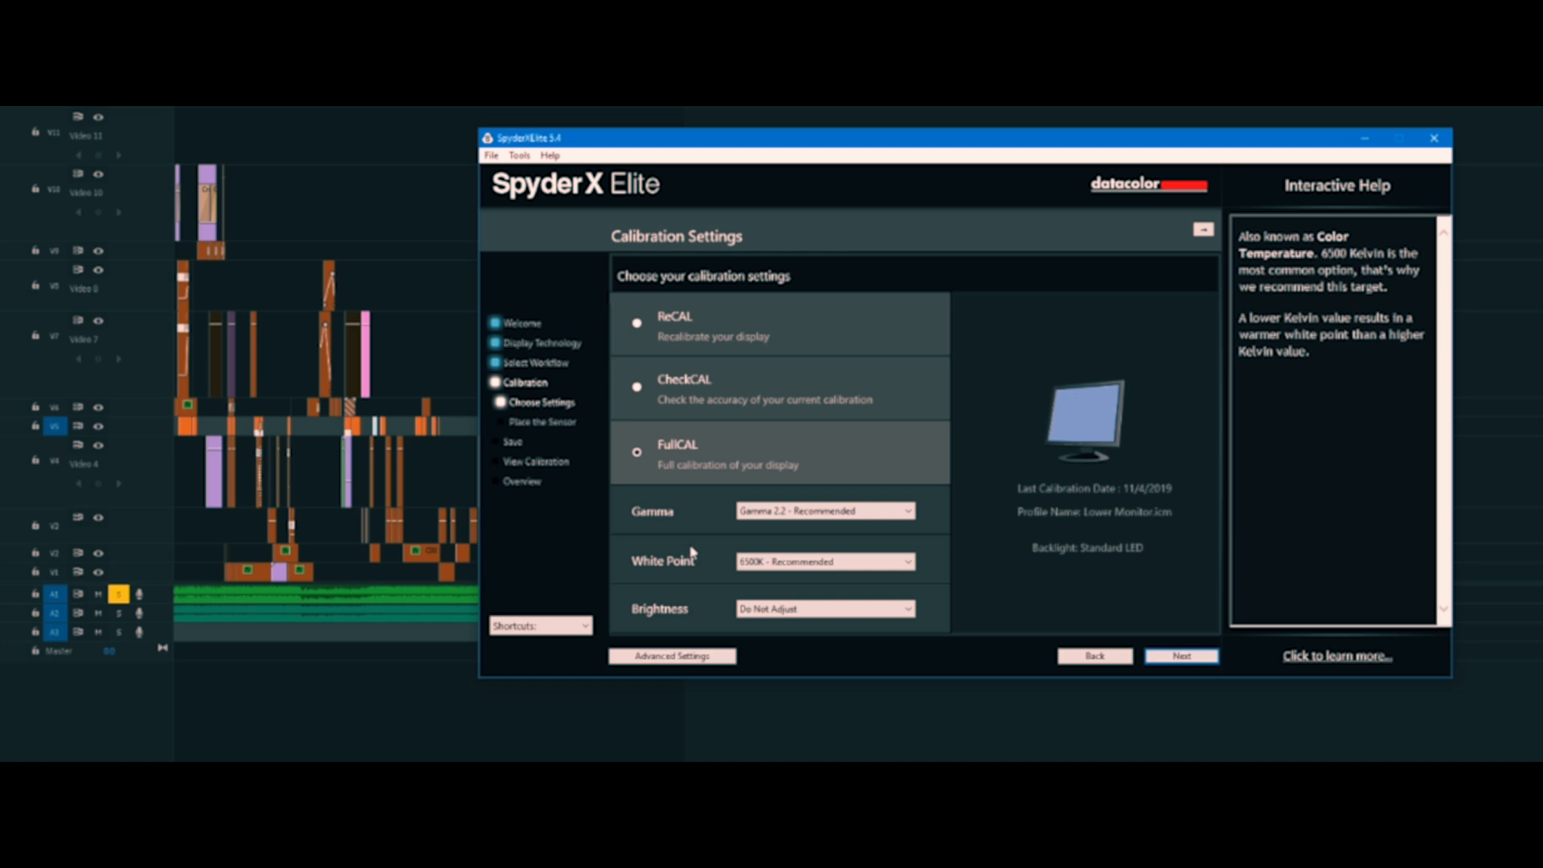
pyautogui.moveTo(705, 559)
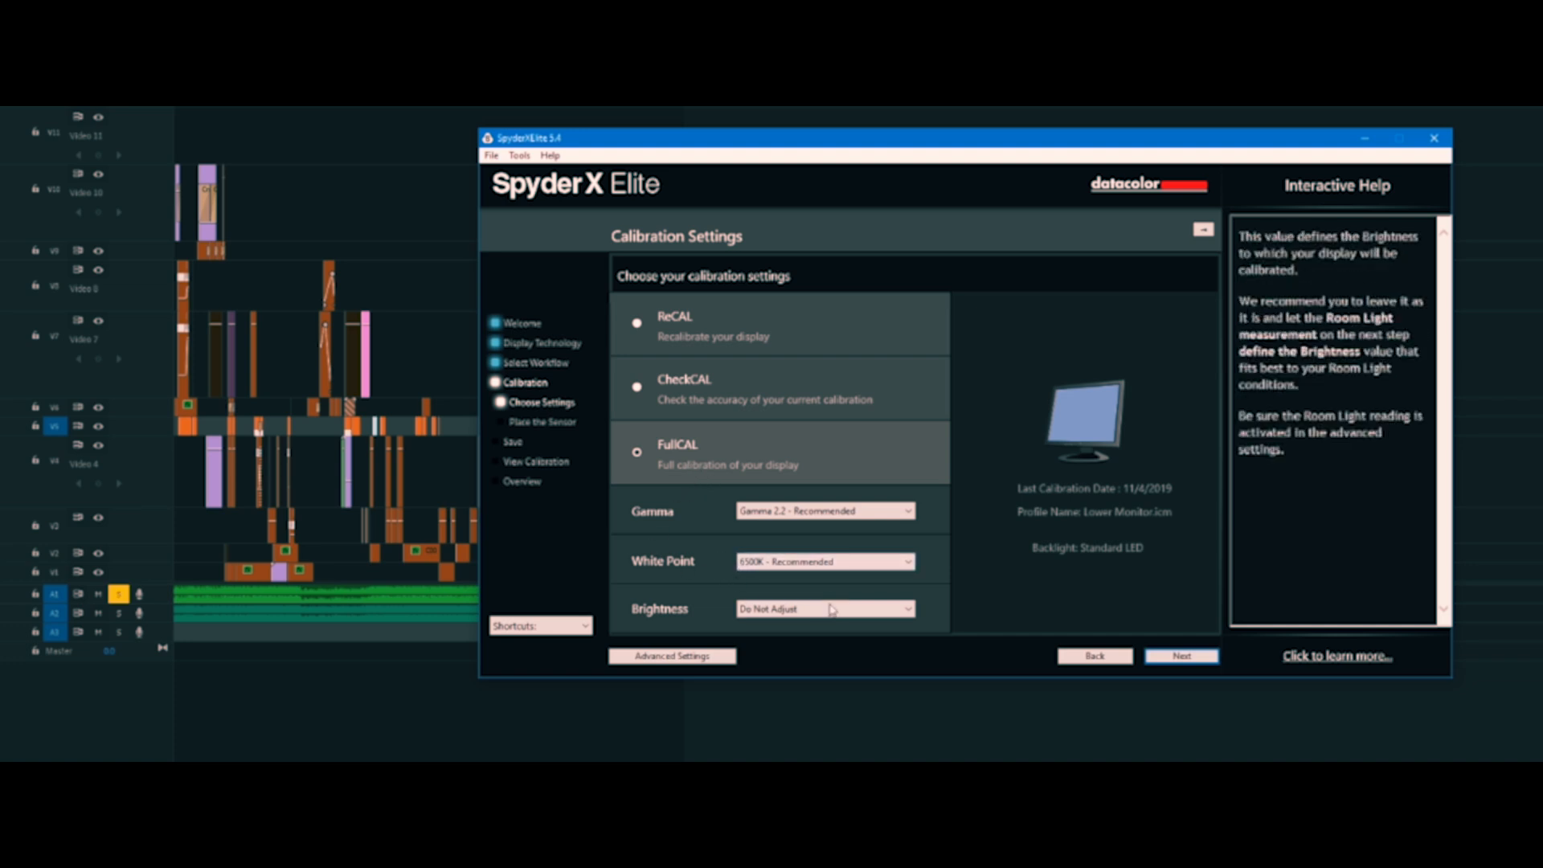
pyautogui.moveTo(763, 572)
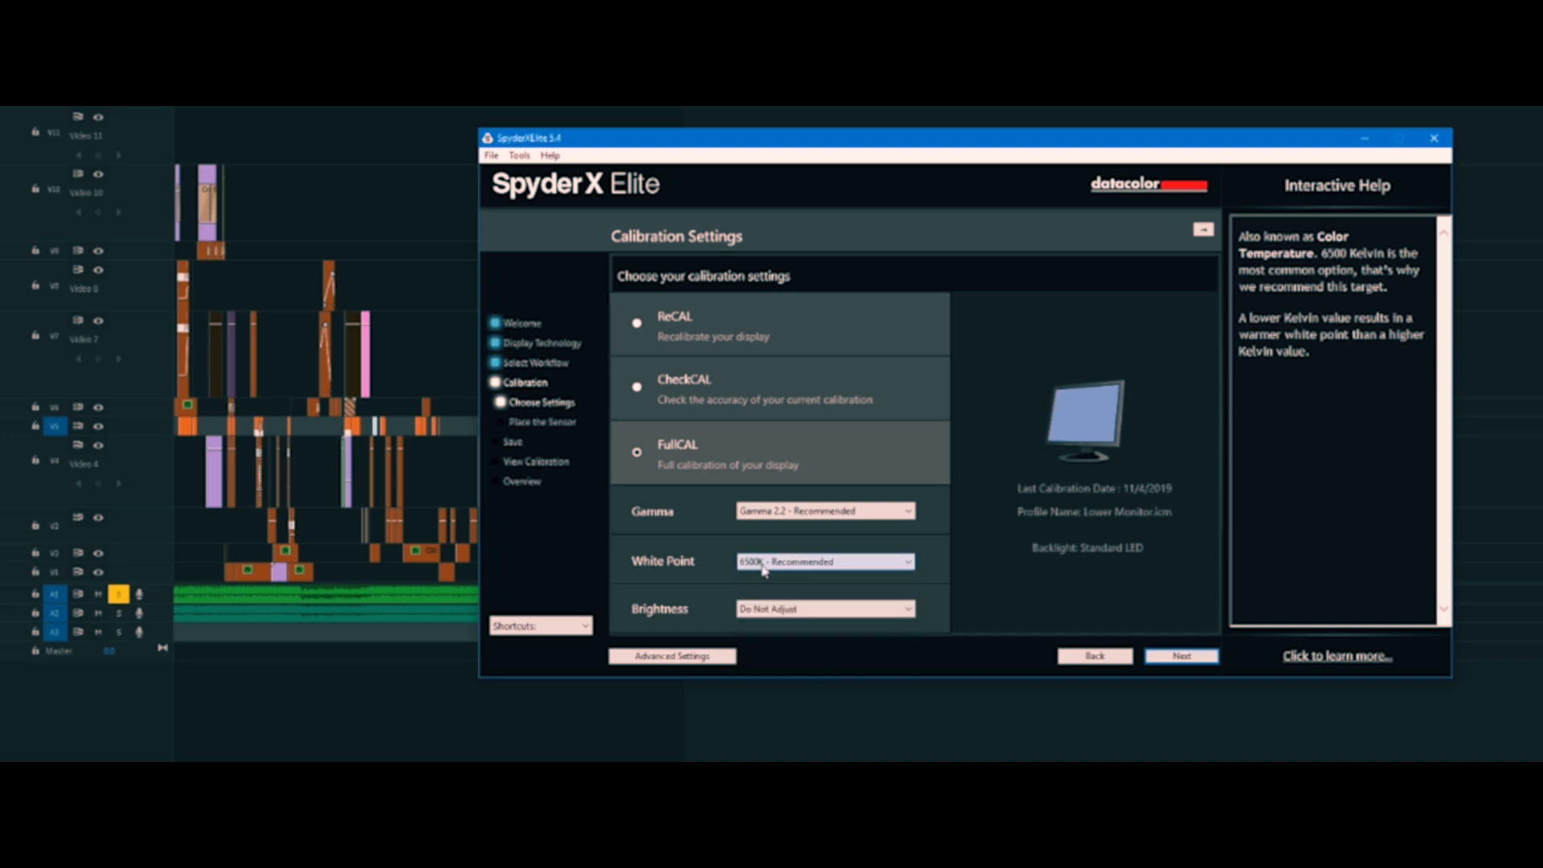
pyautogui.moveTo(746, 622)
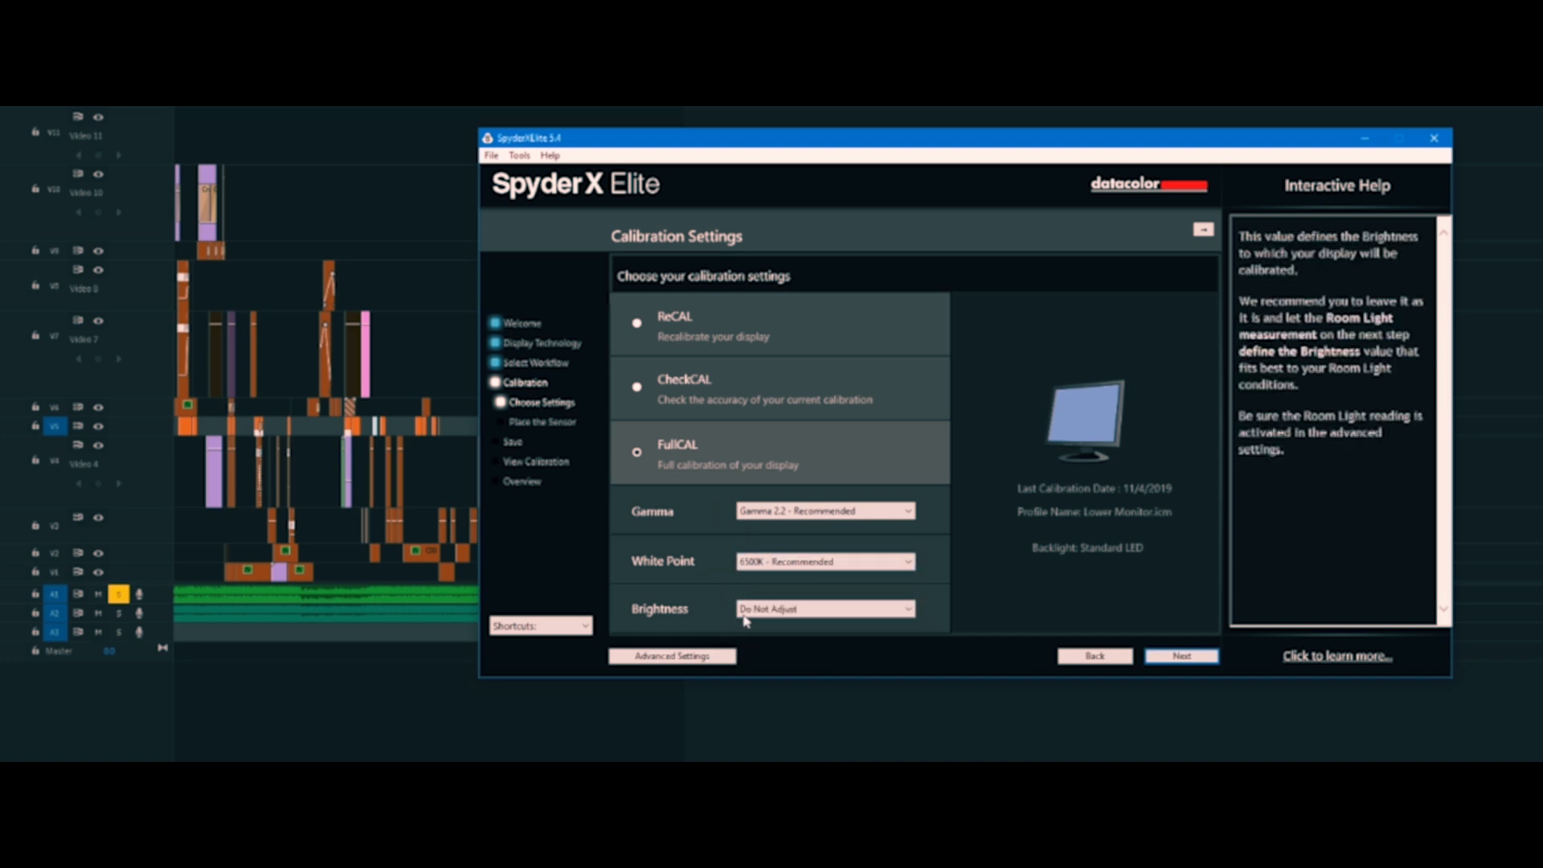